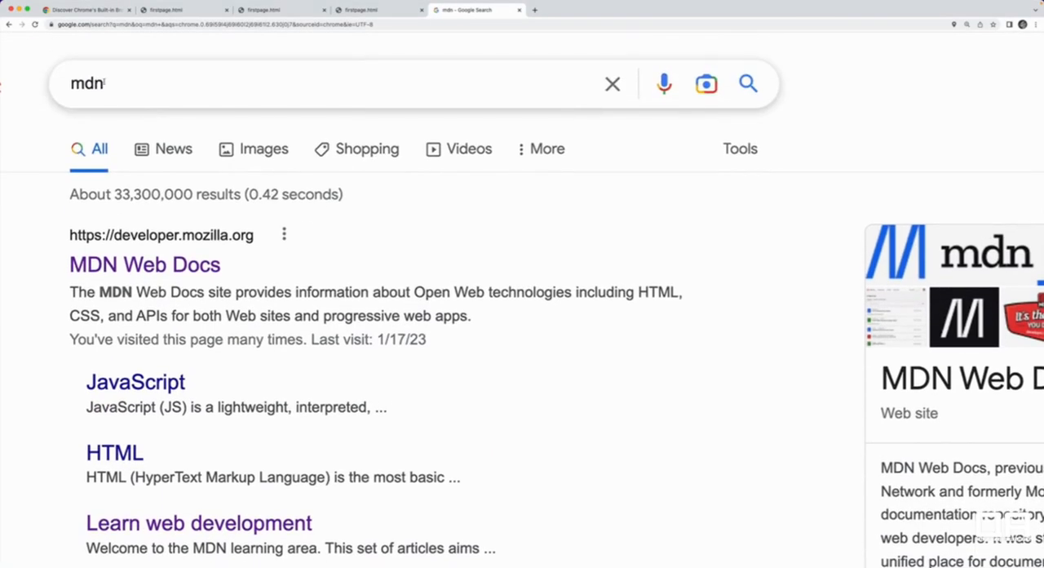
- Open MDN Web Docs (developer.mozilla.org) from the 'mdn' results and glance over its homepage
{"action": "left_click", "coordinate": [144, 264]}
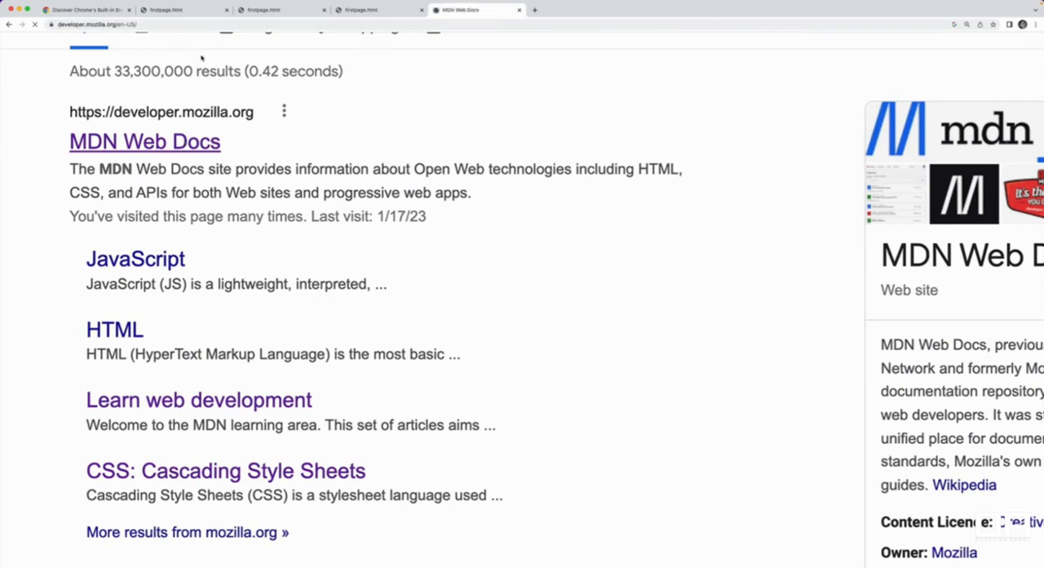
{"action": "left_click", "coordinate": [143, 140]}
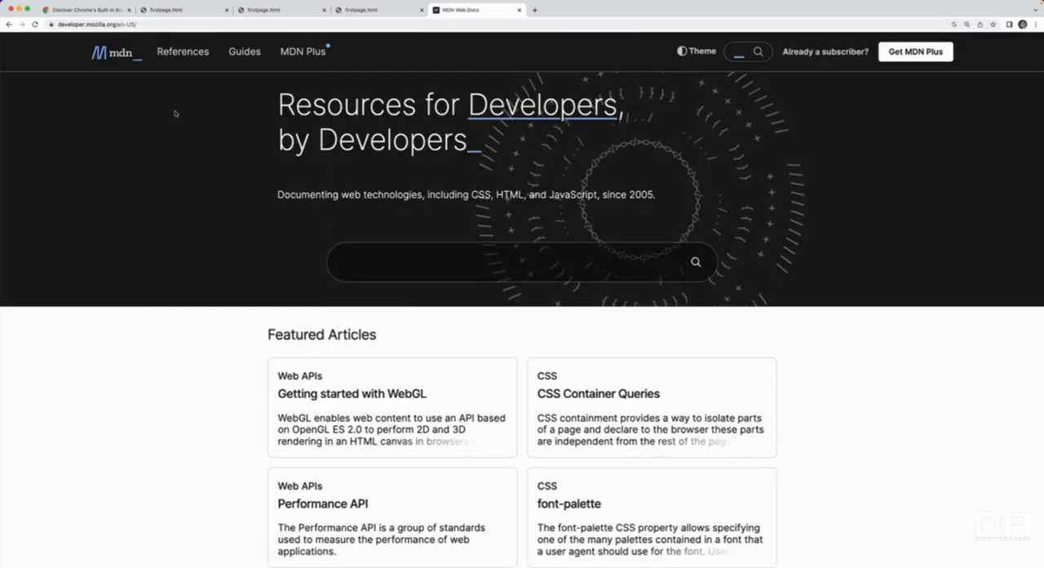
{"action": "mouse_move", "coordinate": [258, 114]}
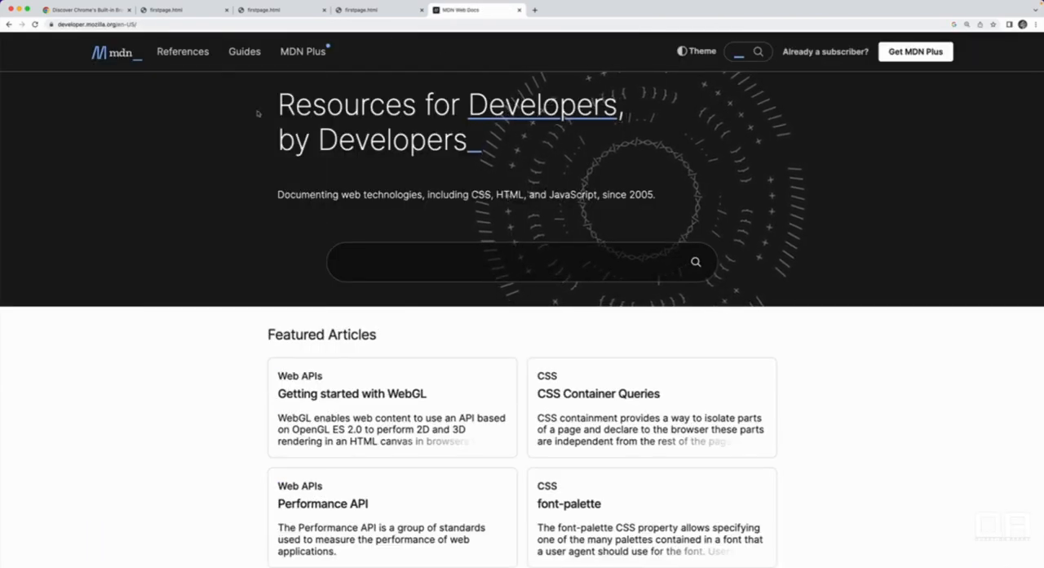
{"action": "scroll", "scroll_direction": "down", "scroll_amount": 3}
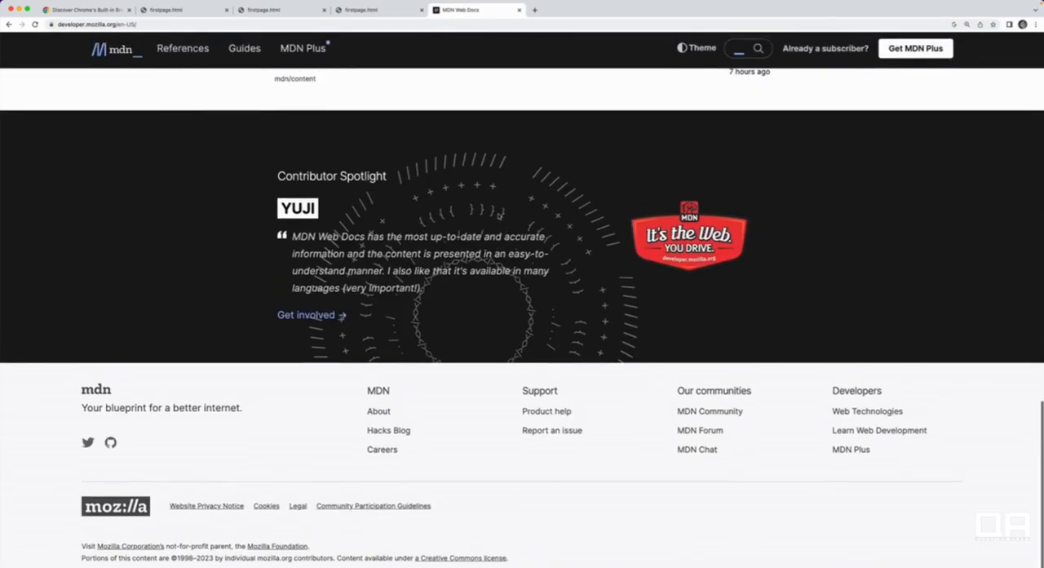
{"action": "scroll", "scroll_direction": "up", "scroll_amount": 3}
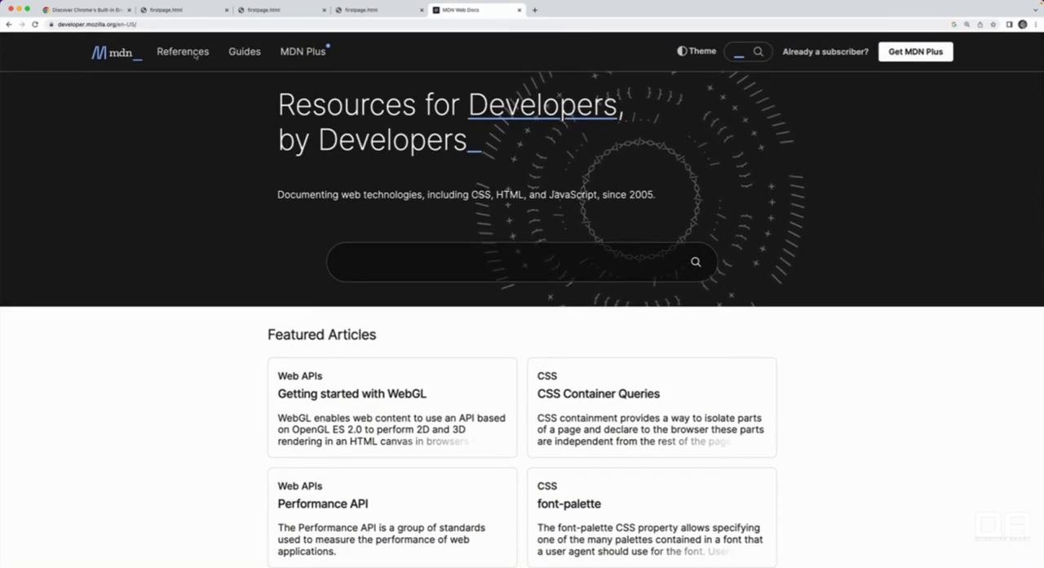
{"action": "mouse_move", "coordinate": [221, 137]}
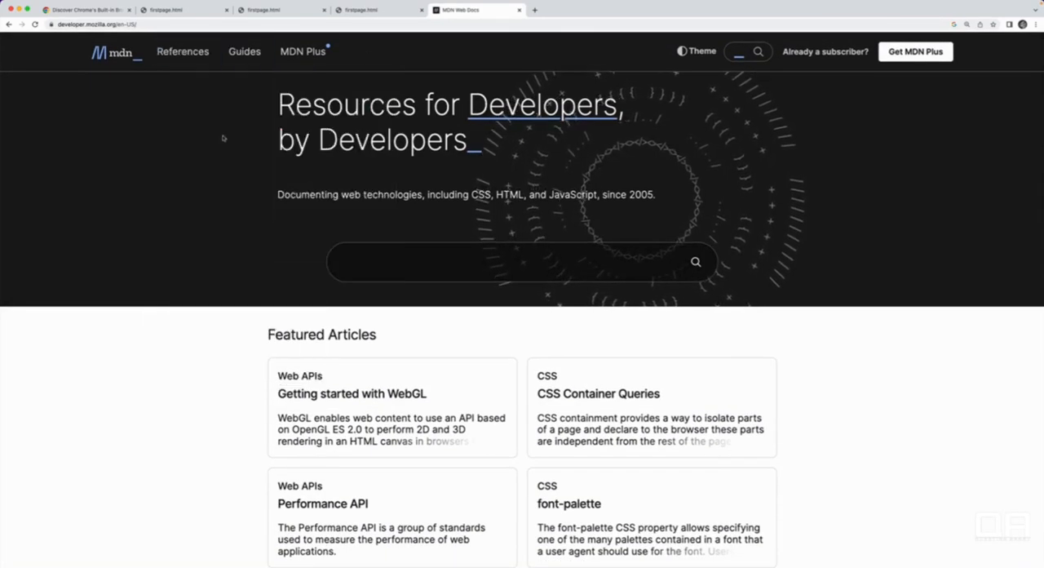
- Reach the HTML elements reference via the References menu's HTML overview
{"action": "left_click", "coordinate": [182, 52]}
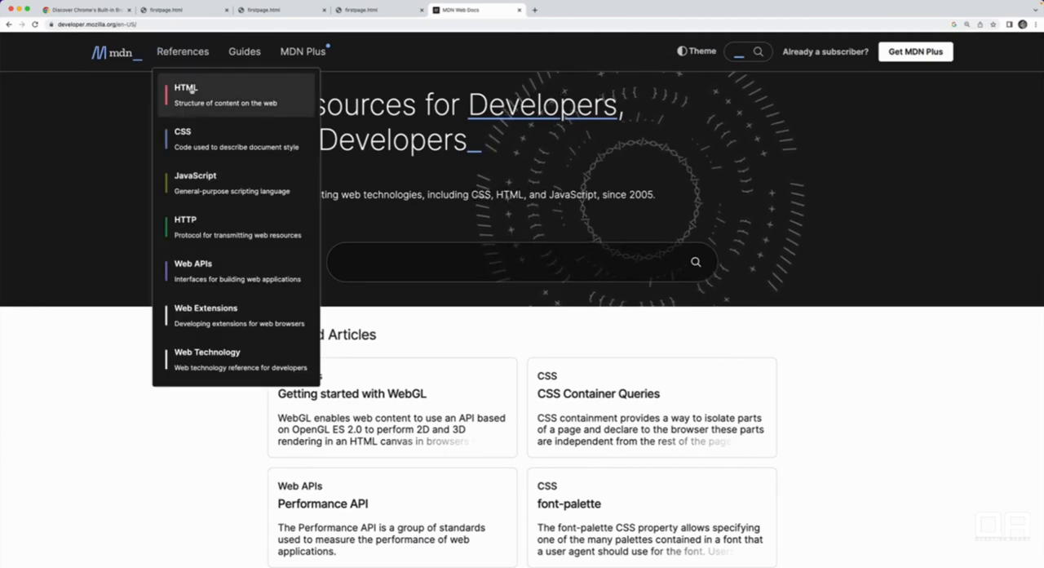
{"action": "left_click", "coordinate": [186, 94]}
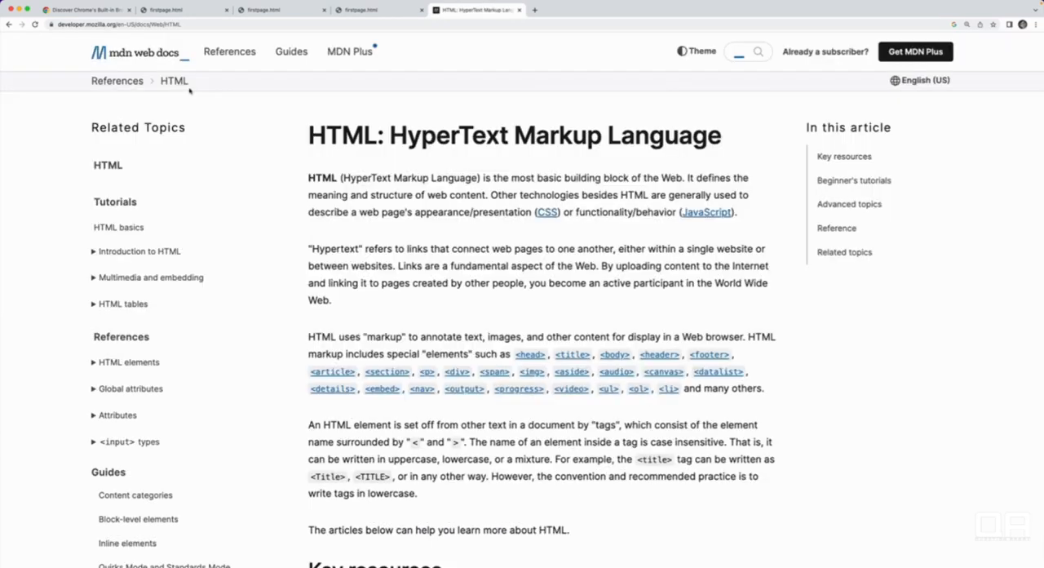
{"action": "left_click", "coordinate": [228, 52]}
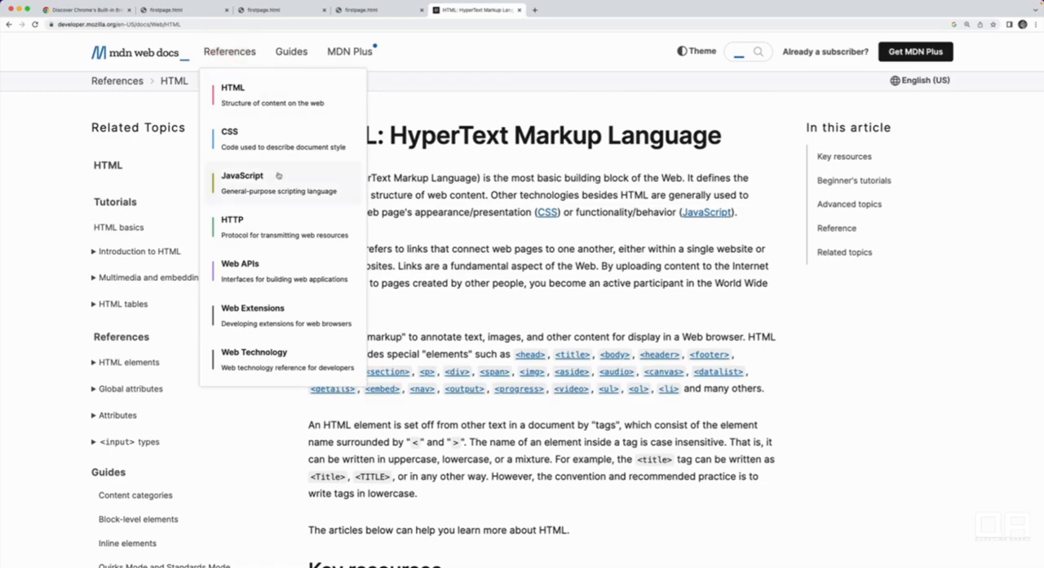
{"action": "scroll", "scroll_direction": "down", "scroll_amount": 3}
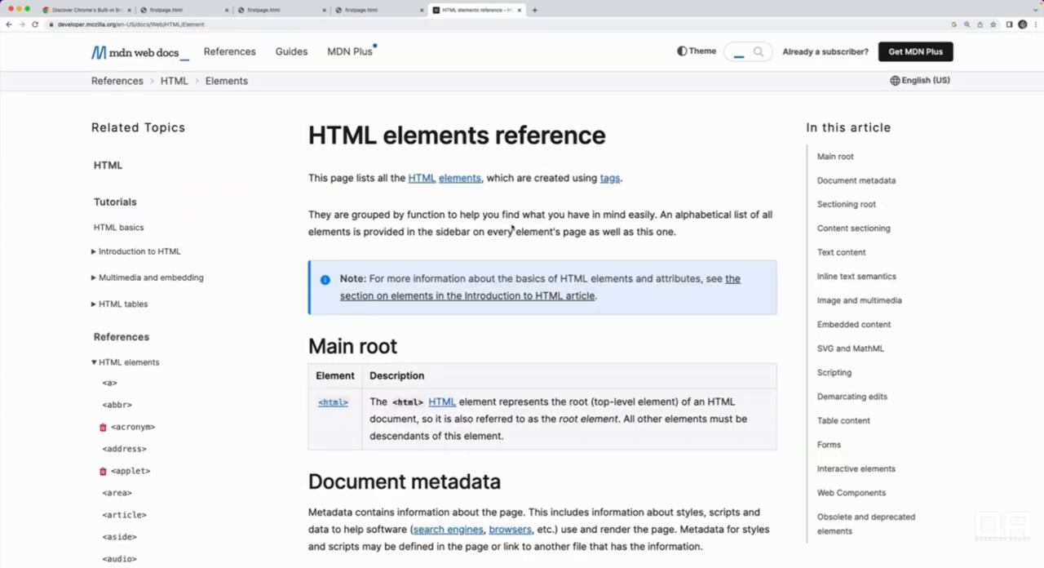
- Browse down through the text content and inline text semantics element tables and back
{"action": "scroll", "scroll_direction": "down", "scroll_amount": 3}
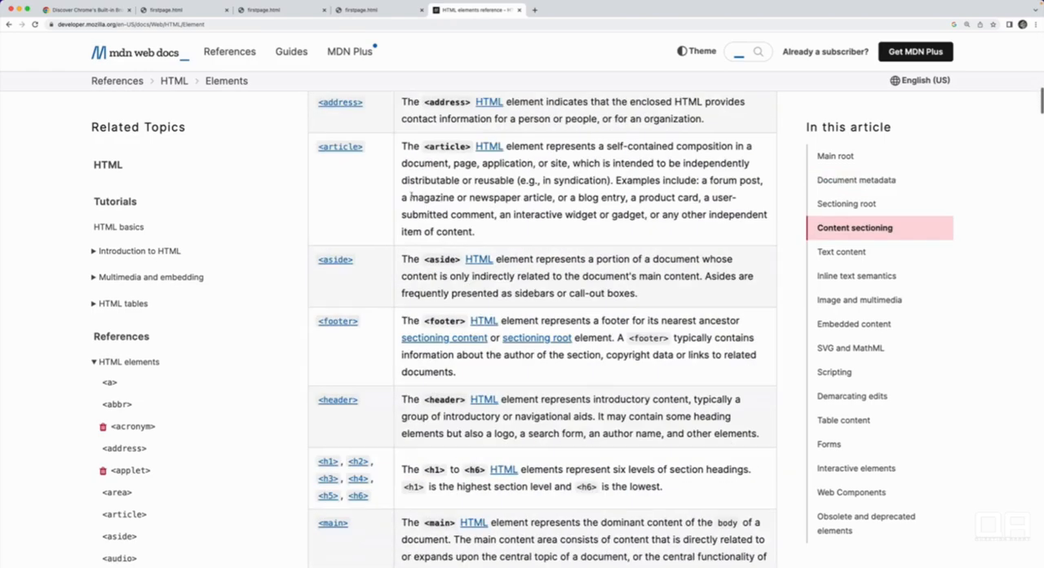
{"action": "scroll", "scroll_direction": "down", "scroll_amount": 3}
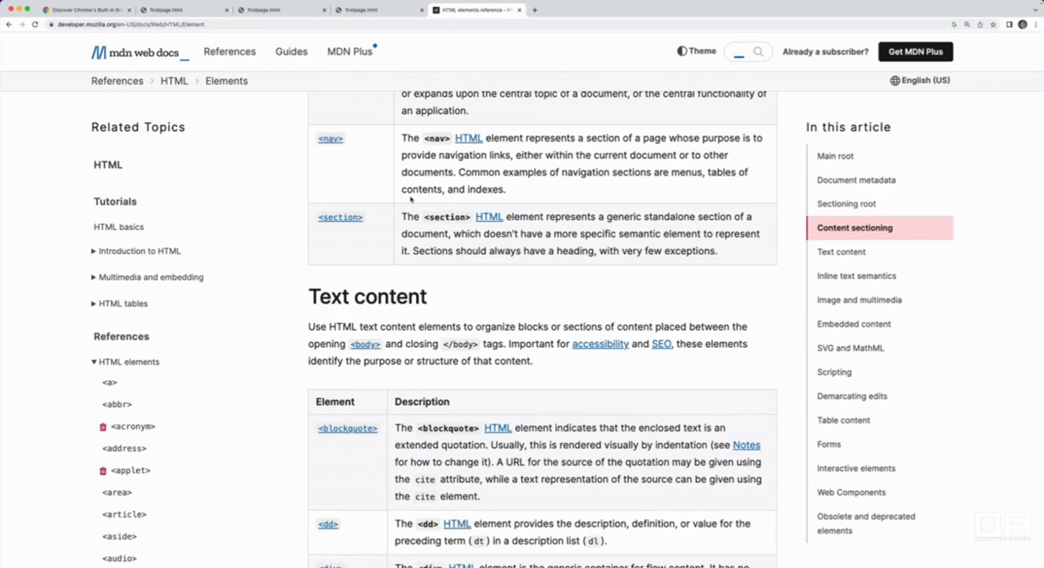
{"action": "scroll", "scroll_direction": "down", "scroll_amount": 3}
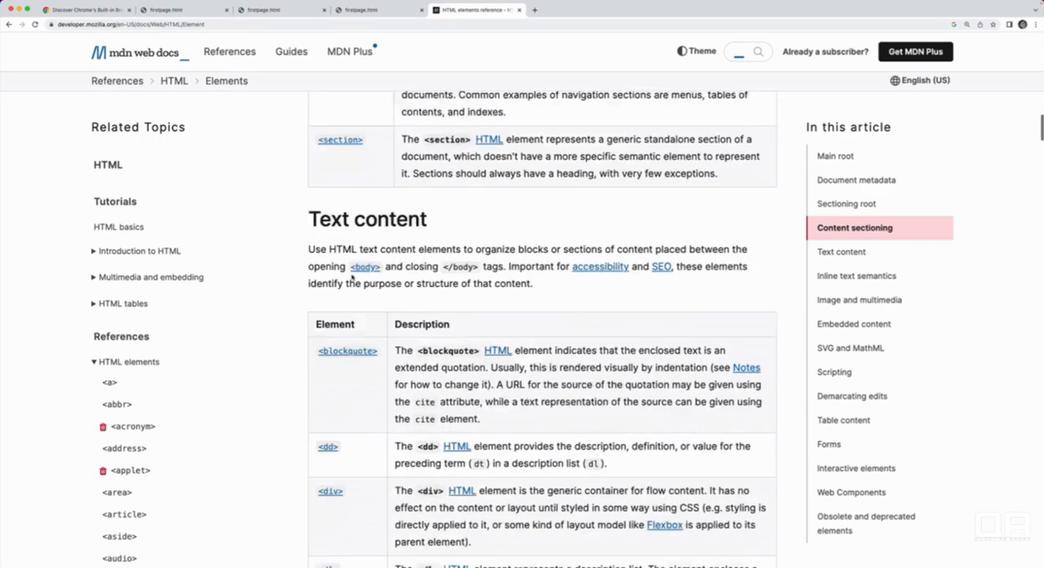
{"action": "scroll", "scroll_direction": "down", "scroll_amount": 3}
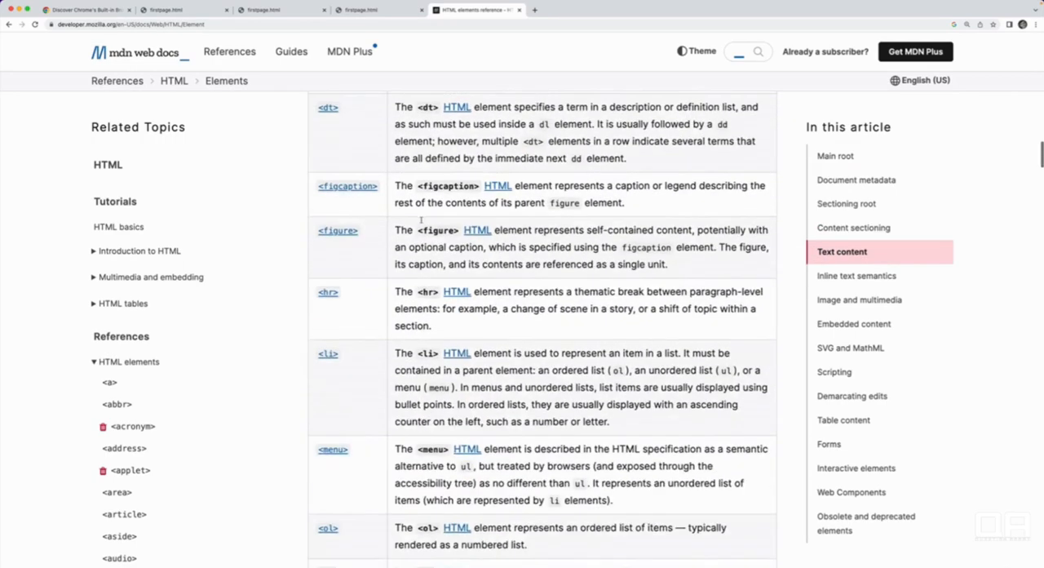
{"action": "scroll", "scroll_direction": "down", "scroll_amount": 3}
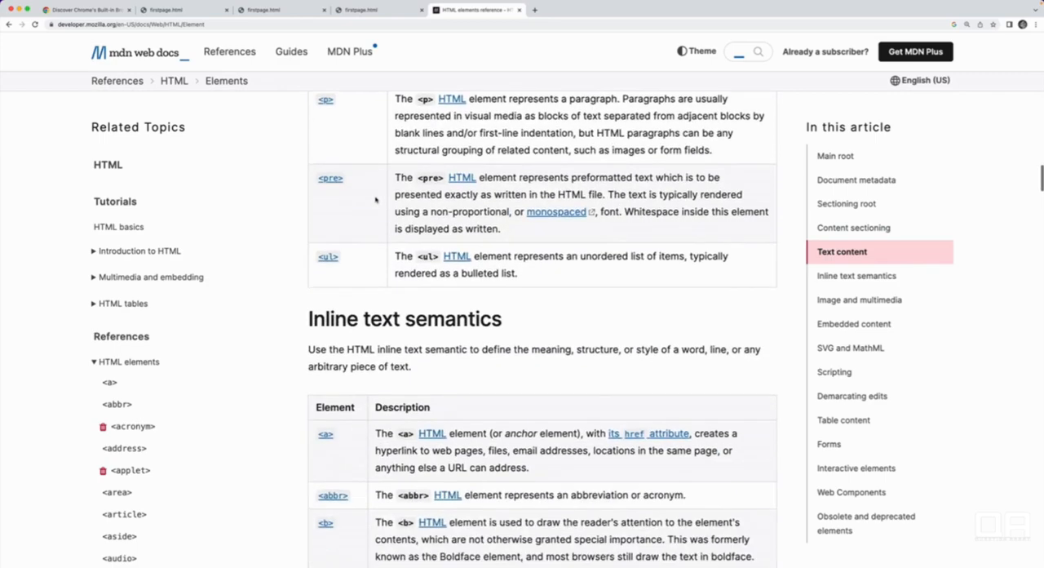
{"action": "scroll", "scroll_direction": "up", "scroll_amount": 3}
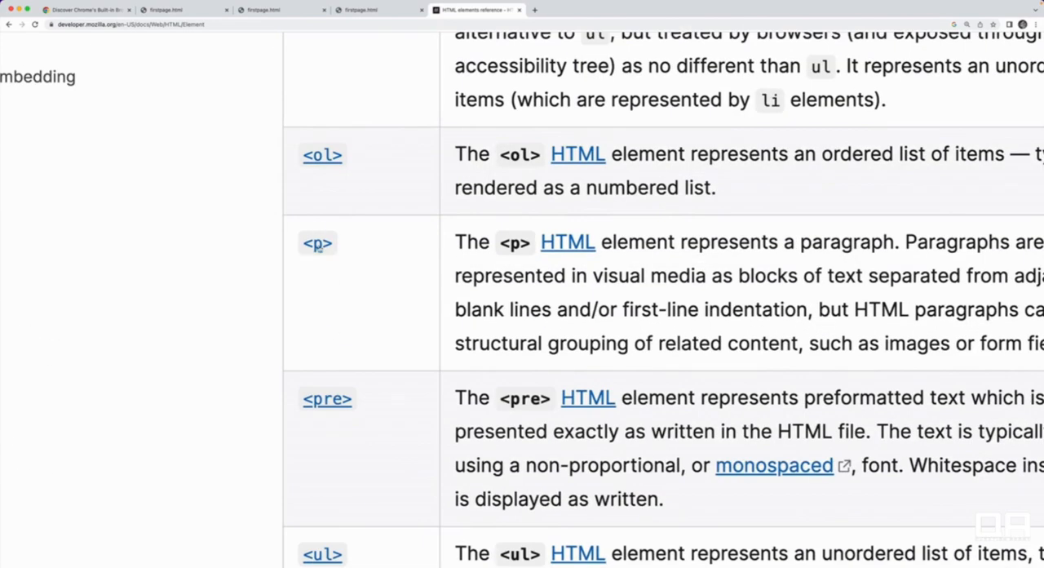
- Open the <p> paragraph element page and look over its Try it demo and attributes
{"action": "left_click", "coordinate": [317, 241]}
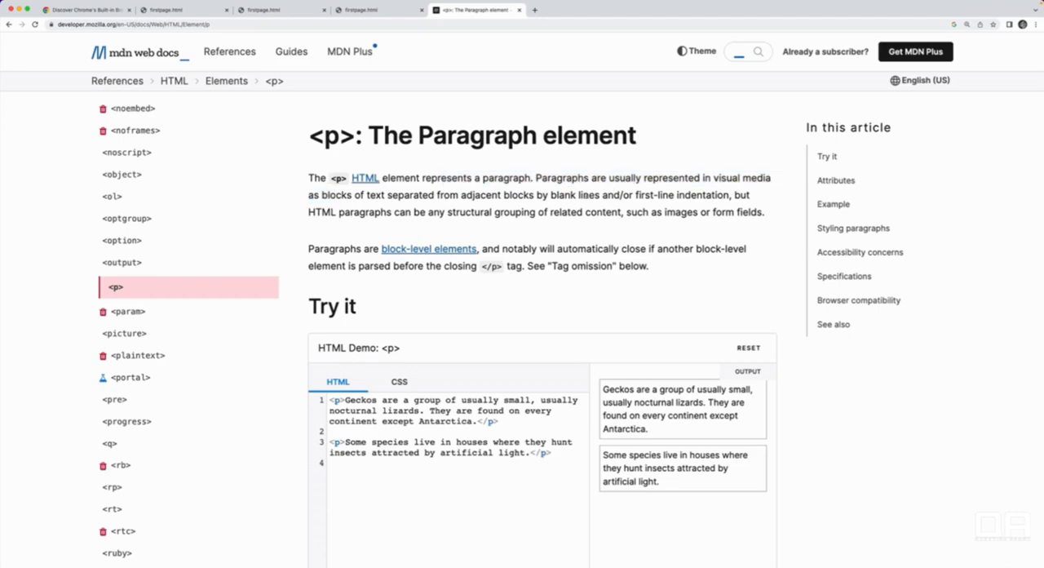
{"action": "scroll", "scroll_direction": "down", "scroll_amount": 3}
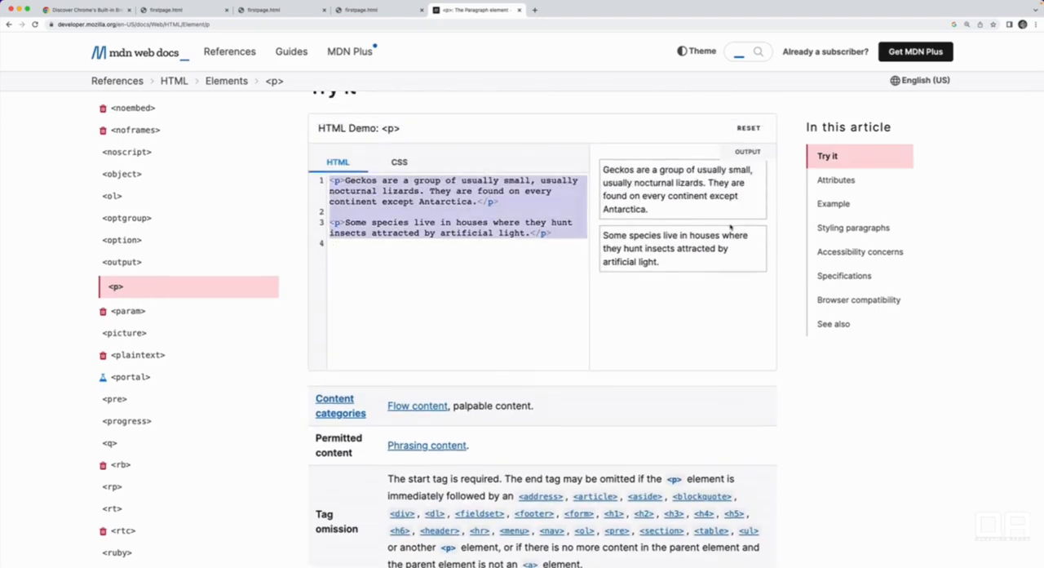
{"action": "scroll", "scroll_direction": "down", "scroll_amount": 3}
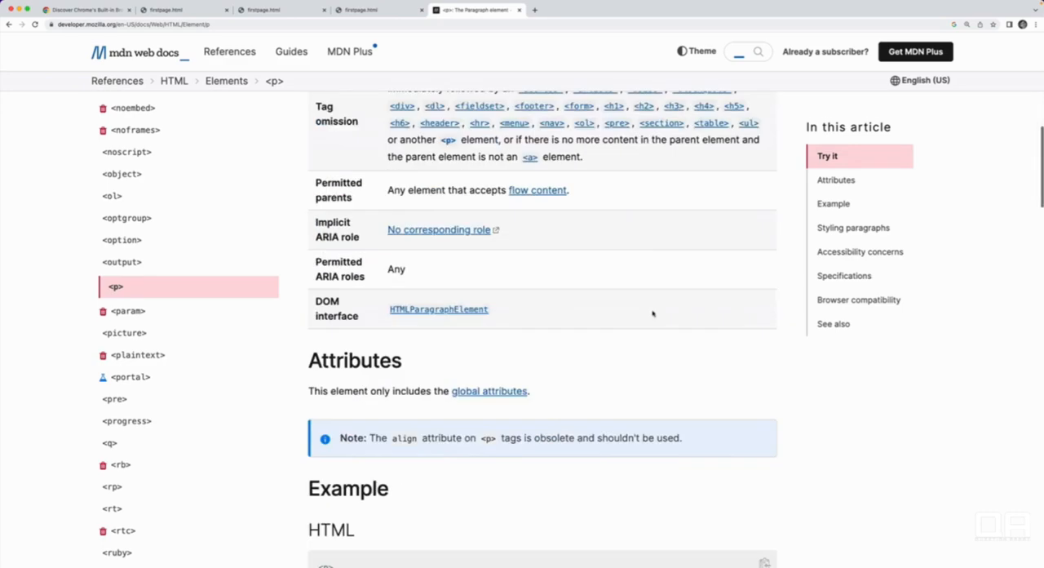
{"action": "scroll", "scroll_direction": "up", "scroll_amount": 3}
{"action": "type", "text": "box shadow"}
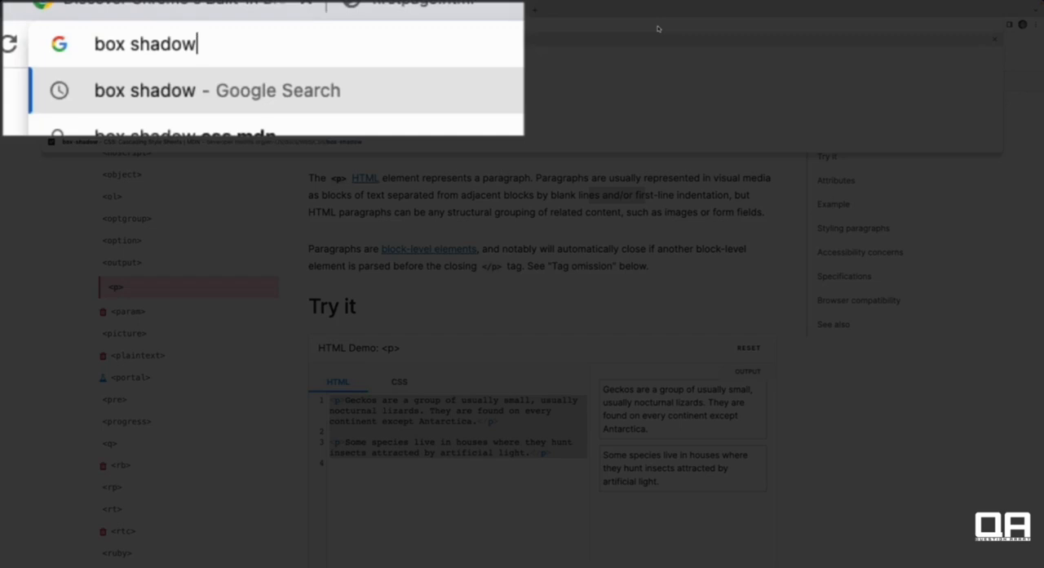
{"action": "mouse_move", "coordinate": [503, 111]}
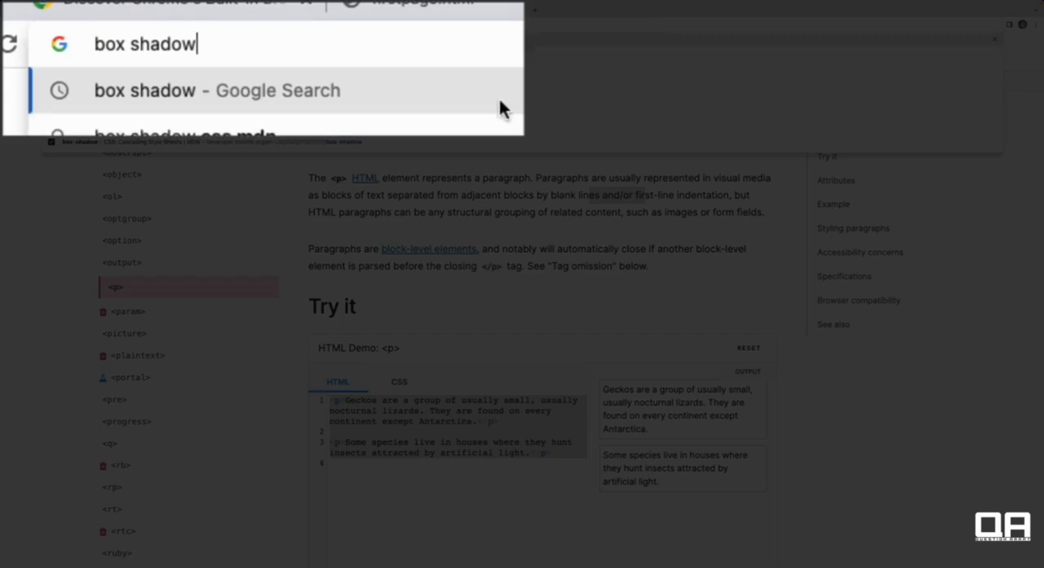
{"action": "mouse_move", "coordinate": [372, 42]}
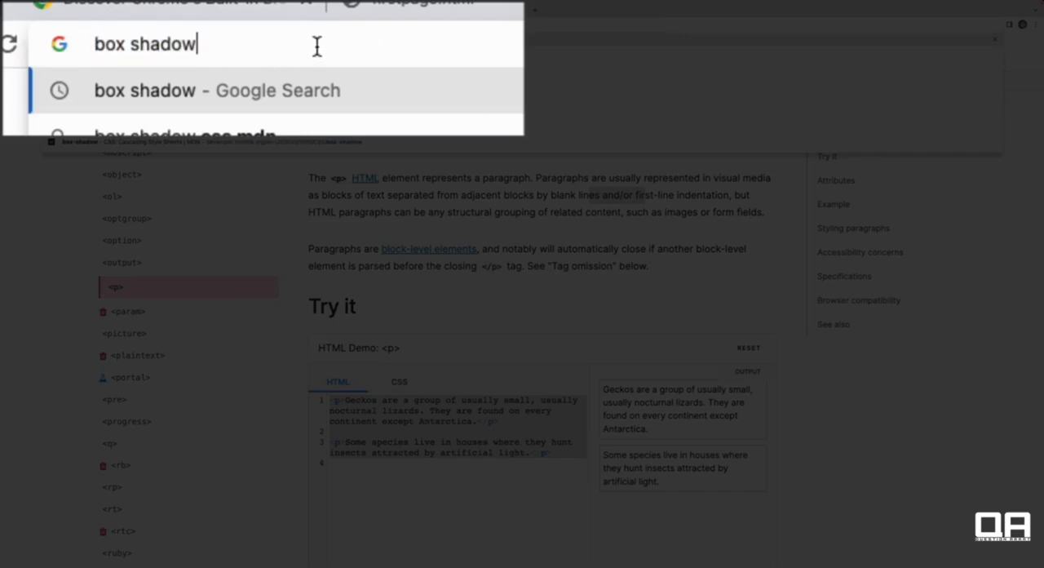
- Search Google for 'box shadow mdn', listing the MDN box-shadow article first
{"action": "type", "text": "mdn"}
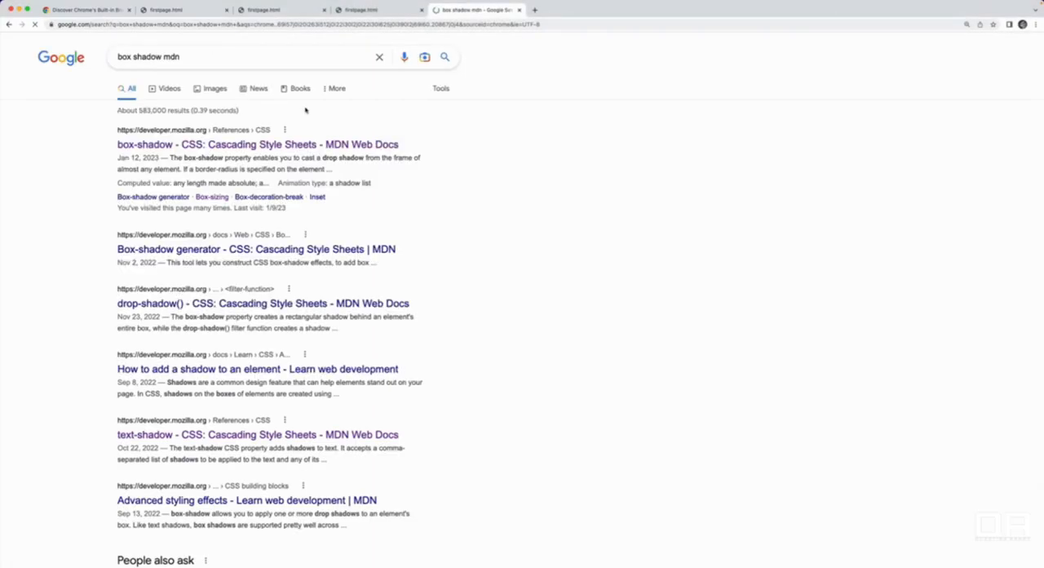
{"action": "left_click", "coordinate": [245, 56]}
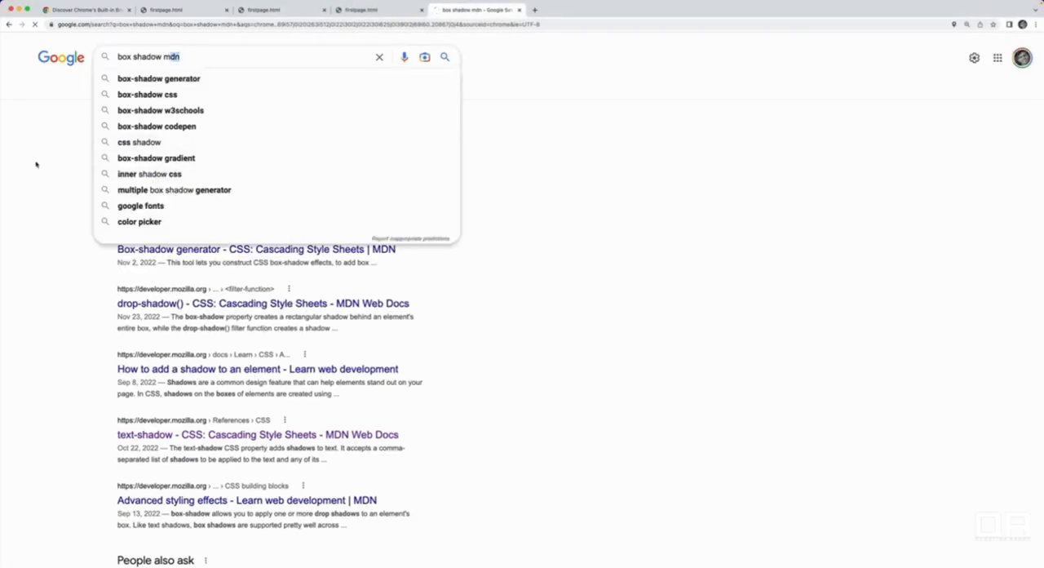
- Open the MDN box-shadow CSS page and look through its interactive shadow demo
{"action": "left_click", "coordinate": [256, 248]}
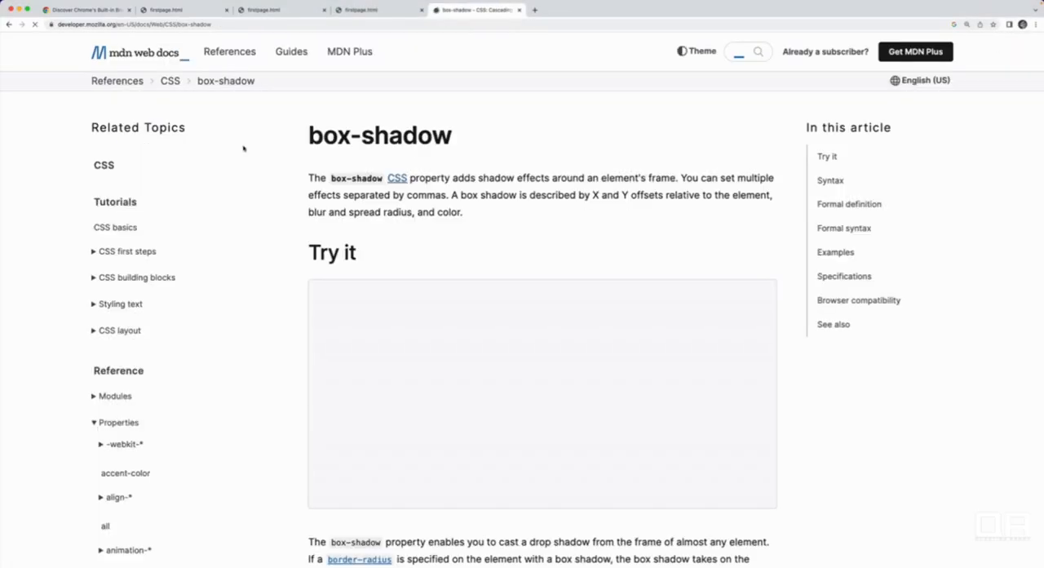
{"action": "scroll", "scroll_direction": "down", "scroll_amount": 3}
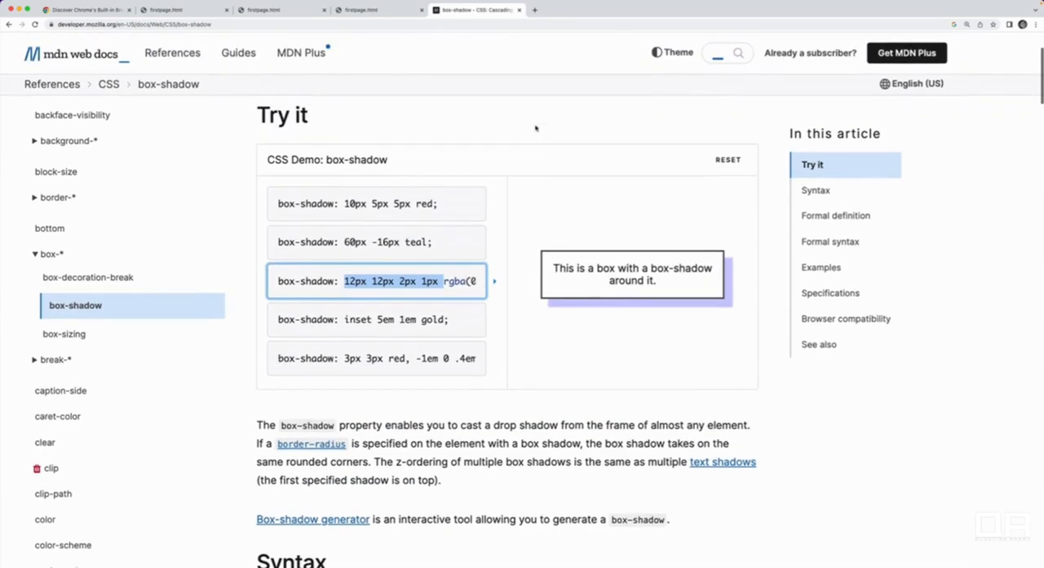
{"action": "scroll", "scroll_direction": "up", "scroll_amount": 3}
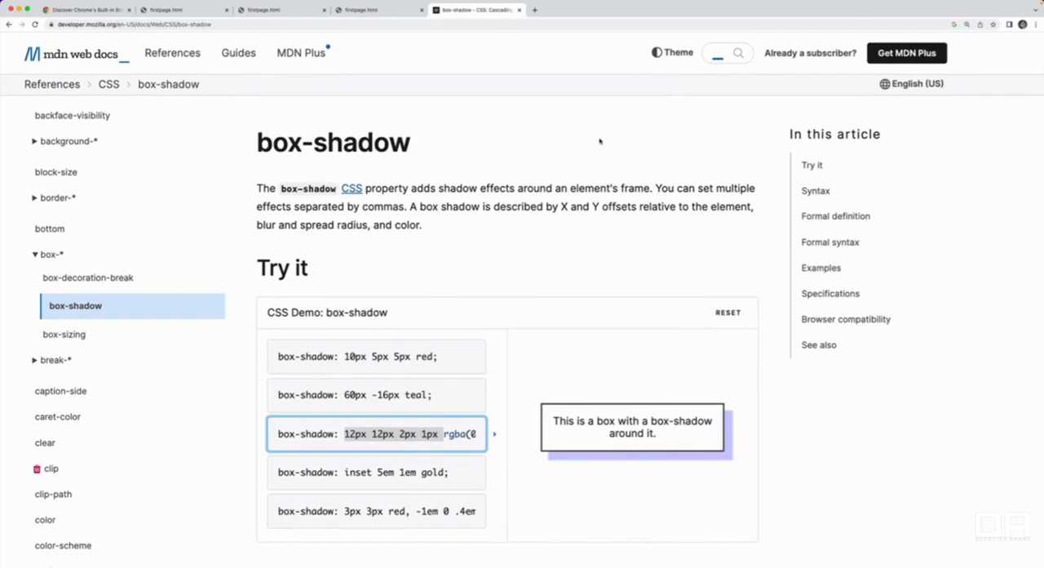
- Switch to Chrome's 'The Browser by Google' tab and bring up its right-click page options
{"action": "left_click", "coordinate": [367, 9]}
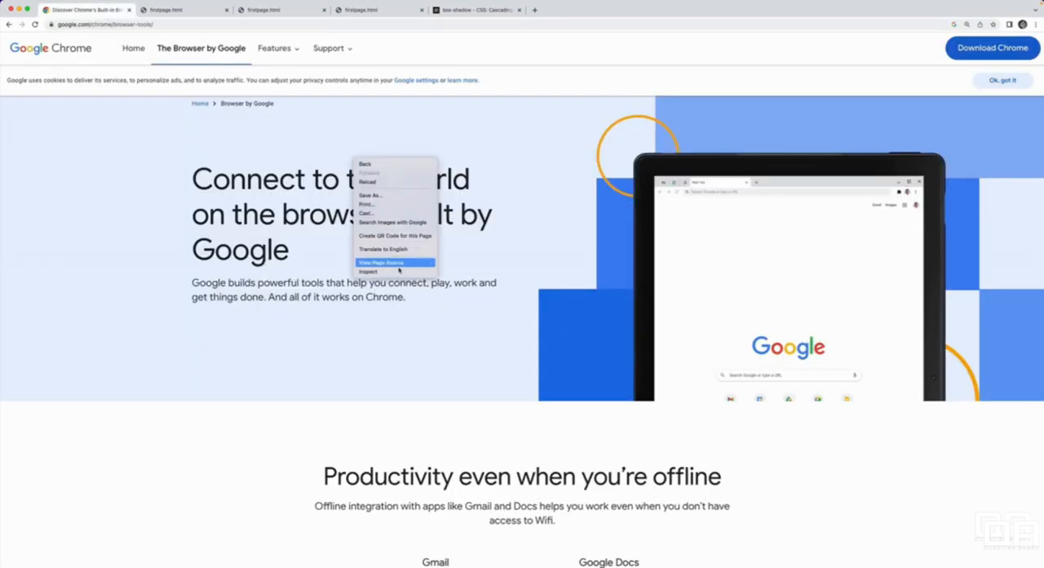
{"action": "mouse_move", "coordinate": [367, 271]}
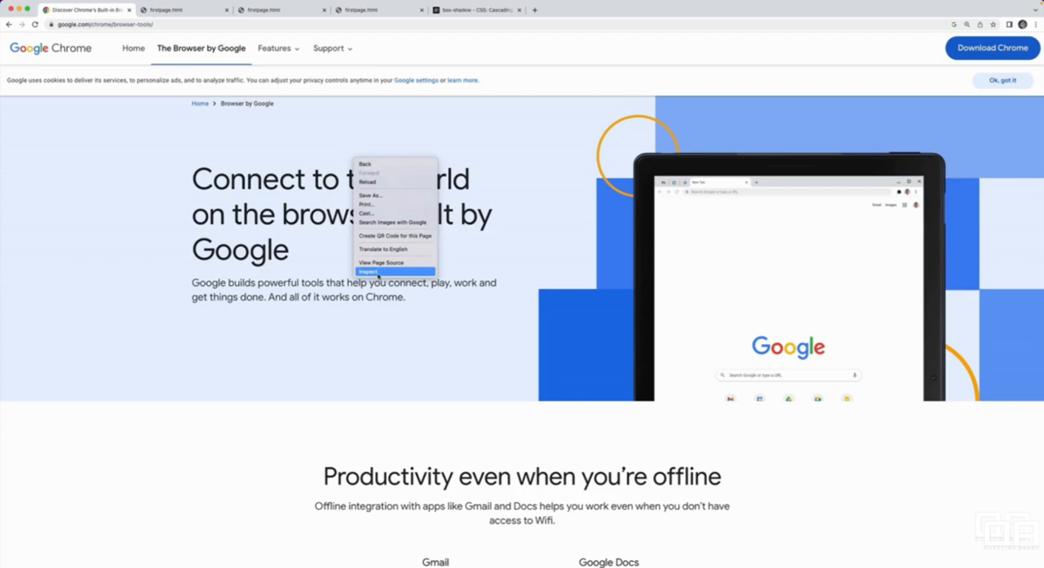
- Inspect the page so DevTools docks right on Elements, then browse the DOM tree down and back
{"action": "left_click", "coordinate": [369, 271]}
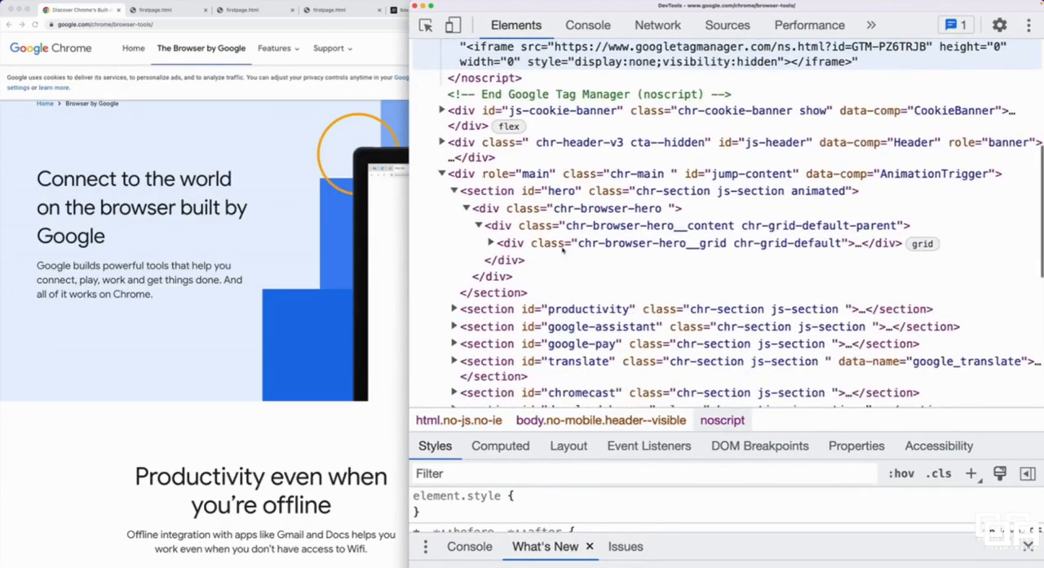
{"action": "scroll", "scroll_direction": "down", "scroll_amount": 3}
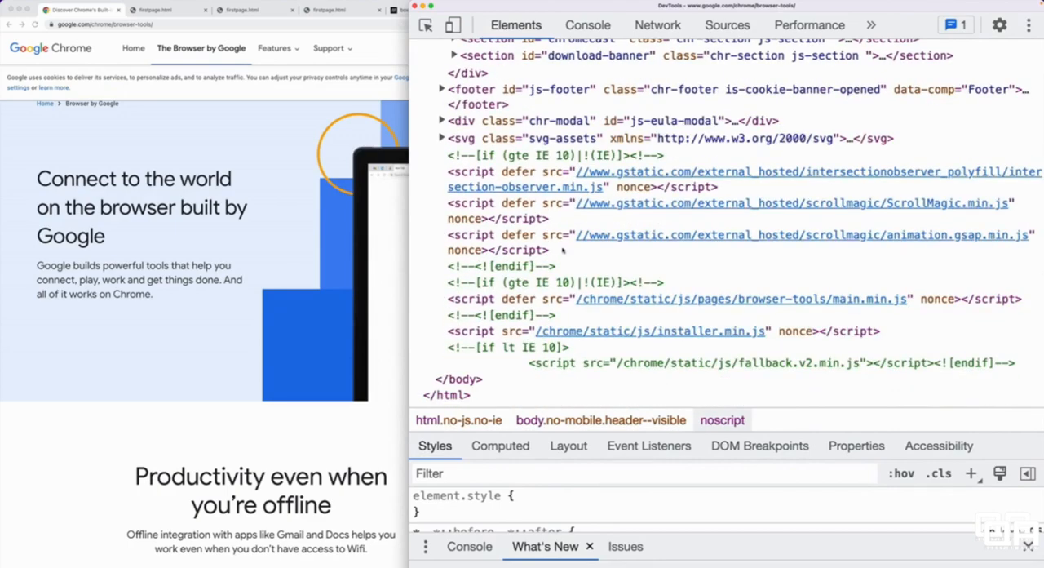
{"action": "scroll", "scroll_direction": "up", "scroll_amount": 3}
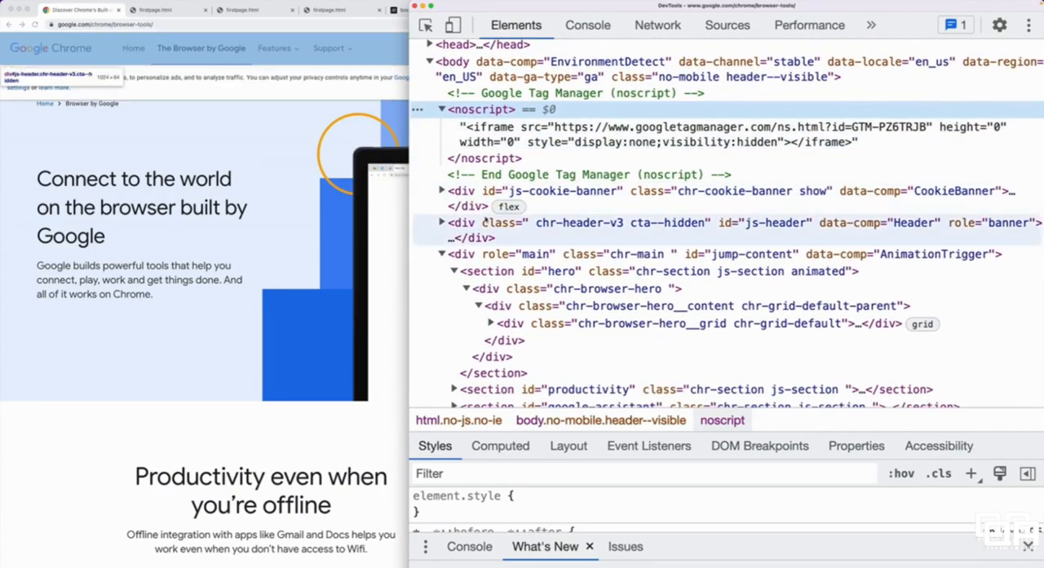
- Expand the cookie banner to its message paragraph, then select and collapse the chr-browser-hero div
{"action": "left_click", "coordinate": [441, 189]}
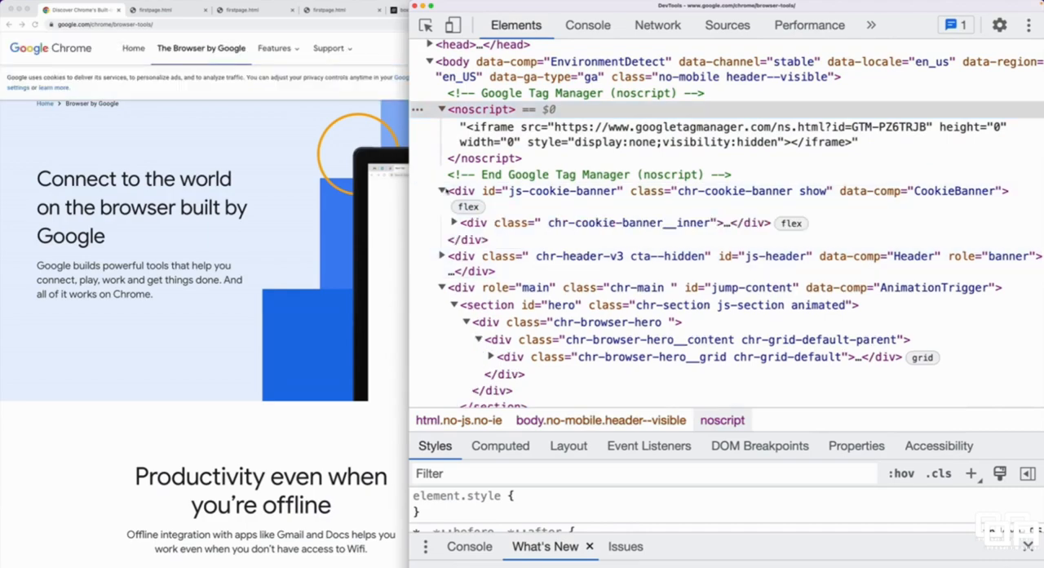
{"action": "left_click", "coordinate": [454, 222]}
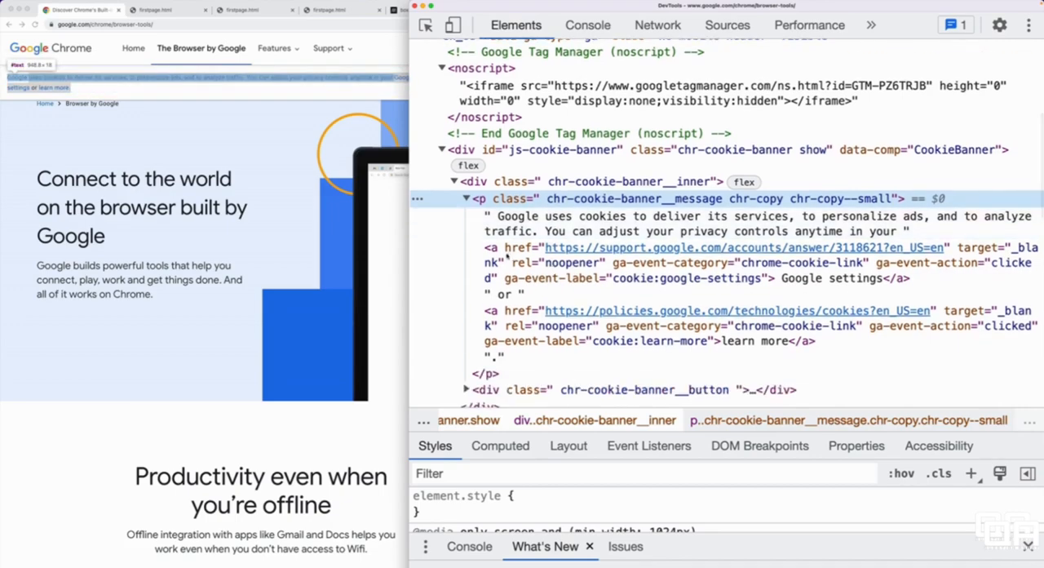
{"action": "scroll", "scroll_direction": "down", "scroll_amount": 3}
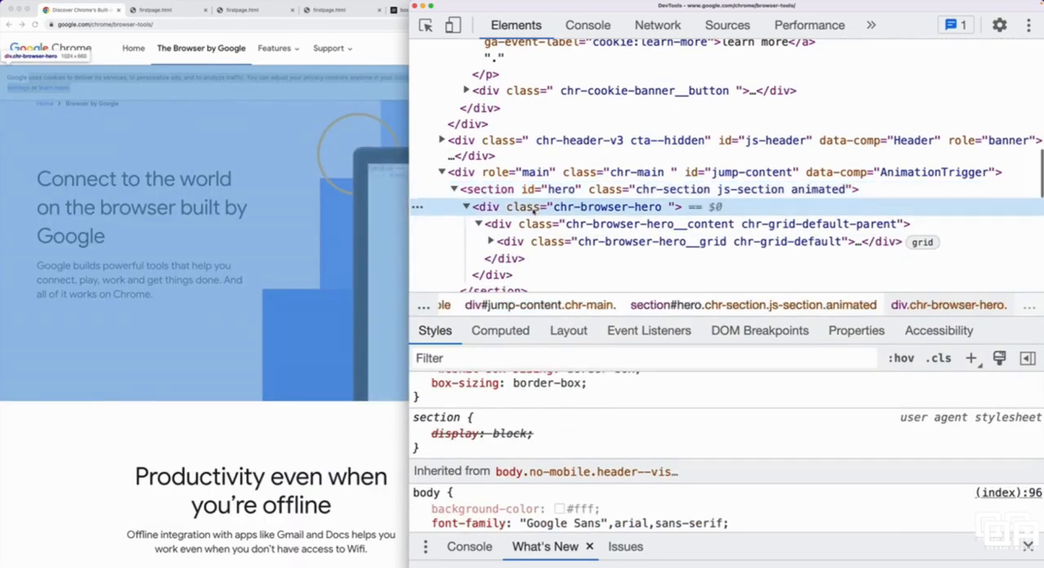
{"action": "left_click", "coordinate": [467, 206]}
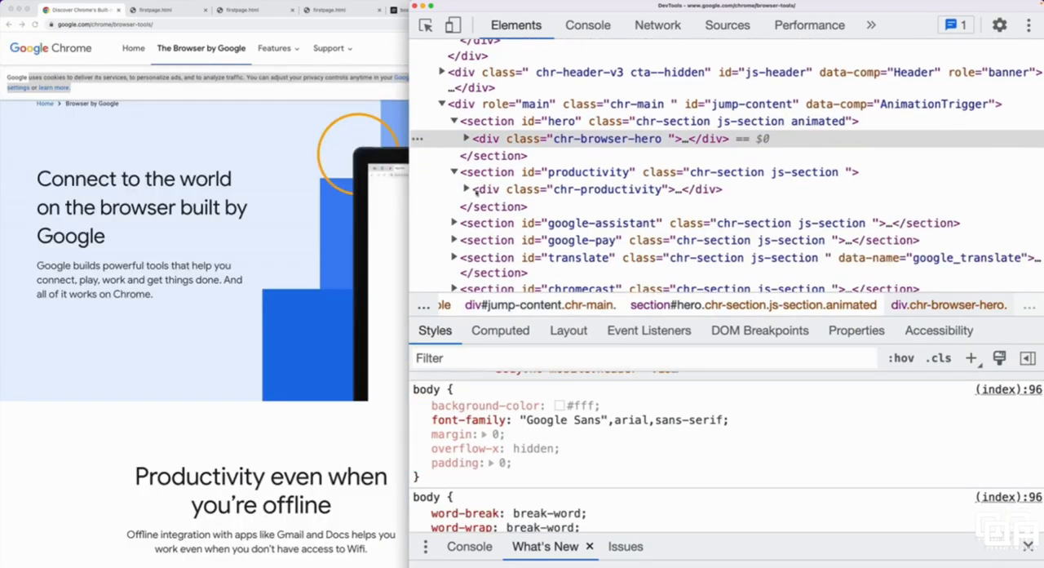
- Drill to the productivity h2 and untick its margin-bottom and font-size styles
{"action": "left_click", "coordinate": [467, 190]}
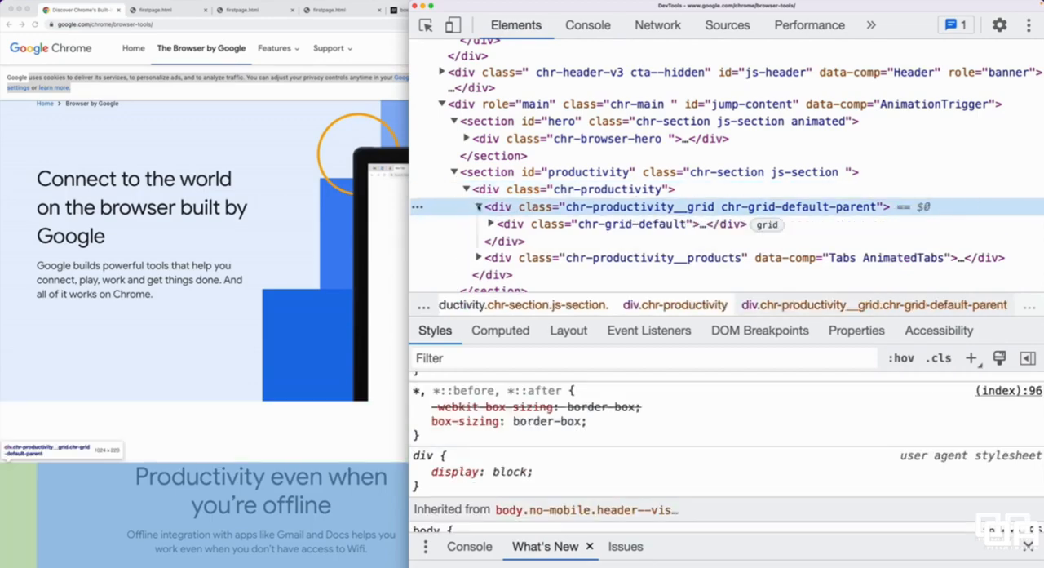
{"action": "left_click", "coordinate": [491, 223]}
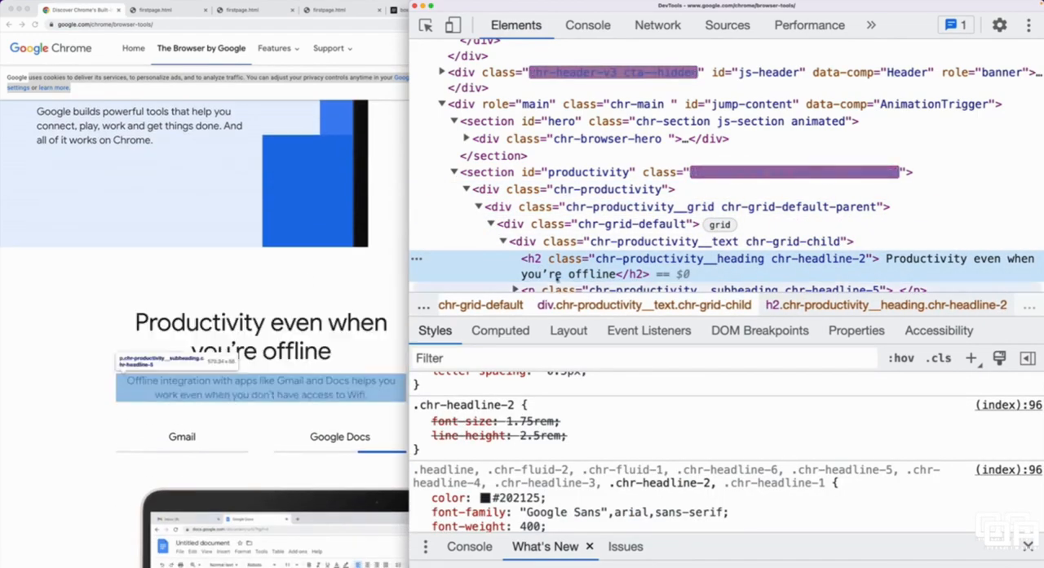
{"action": "scroll", "scroll_direction": "up", "scroll_amount": 3}
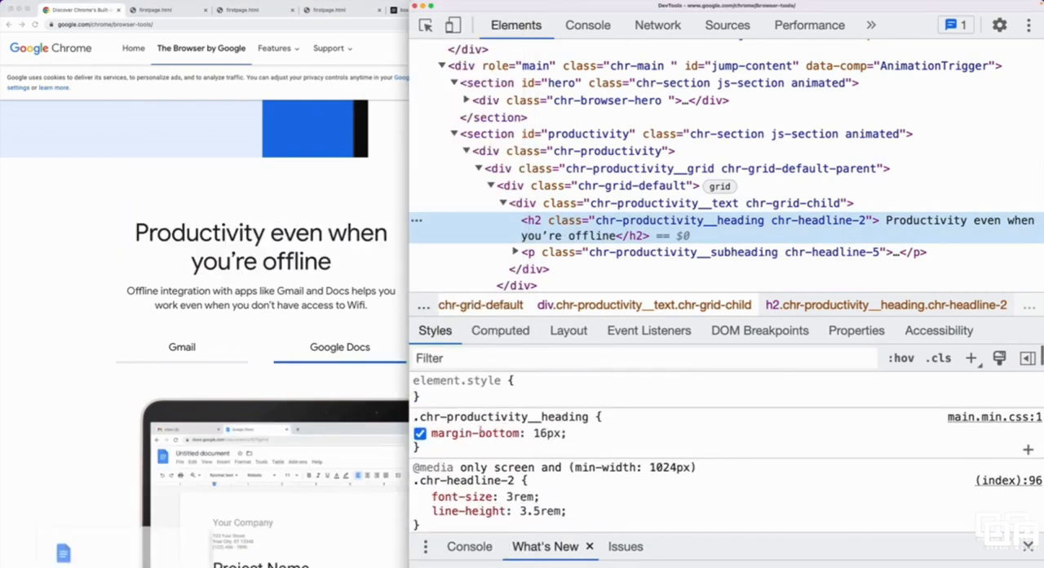
{"action": "left_click", "coordinate": [420, 433]}
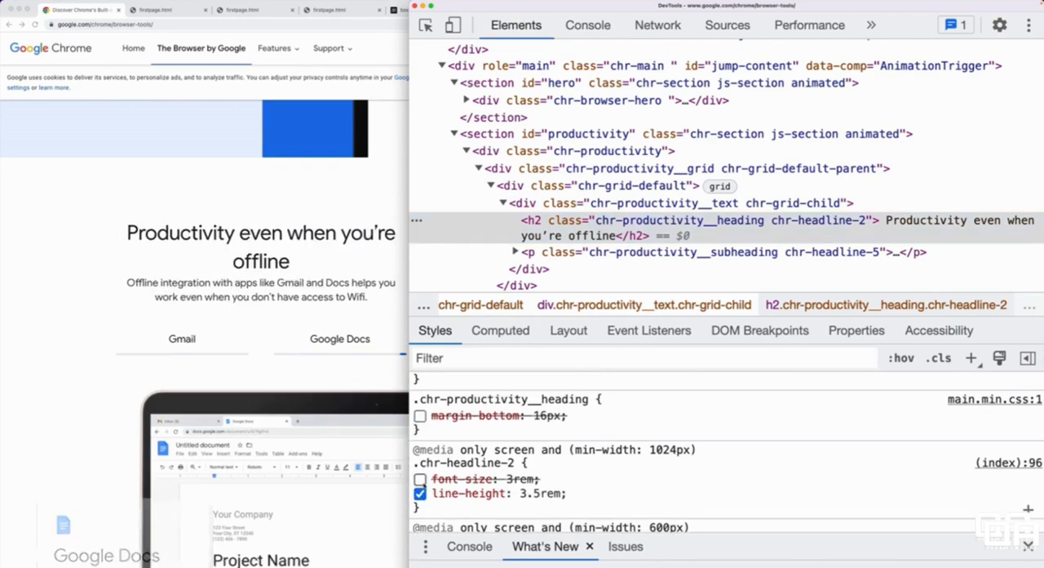
{"action": "left_click", "coordinate": [421, 415]}
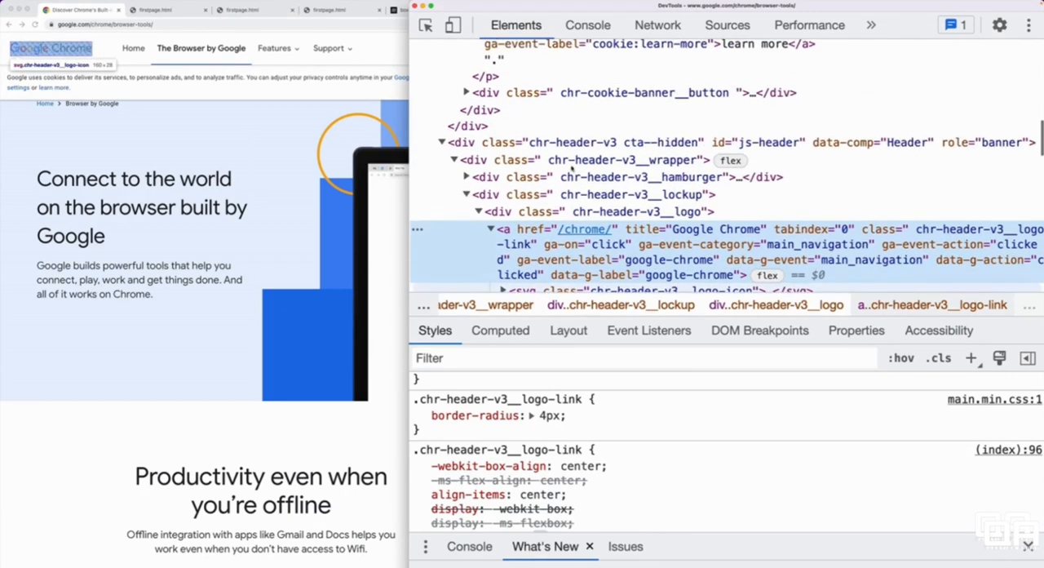
- Switch to the local firstpage.html 'Hello Everyone :)' tab and right-click its first paragraph
{"action": "left_click", "coordinate": [604, 160]}
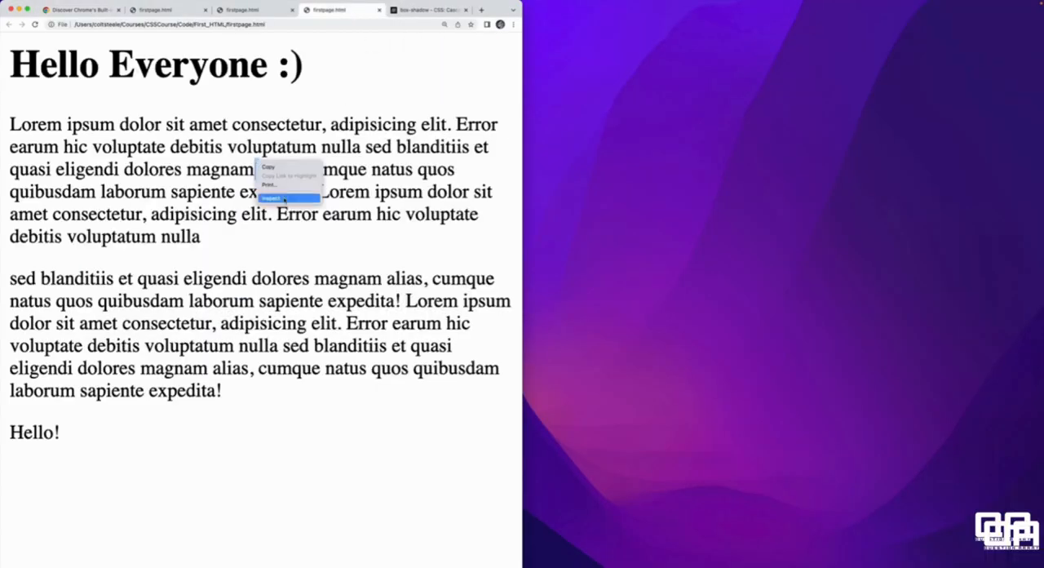
- Replace the start of the first paragraph's text with random letters in Elements, then close DevTools
{"action": "left_click", "coordinate": [274, 199]}
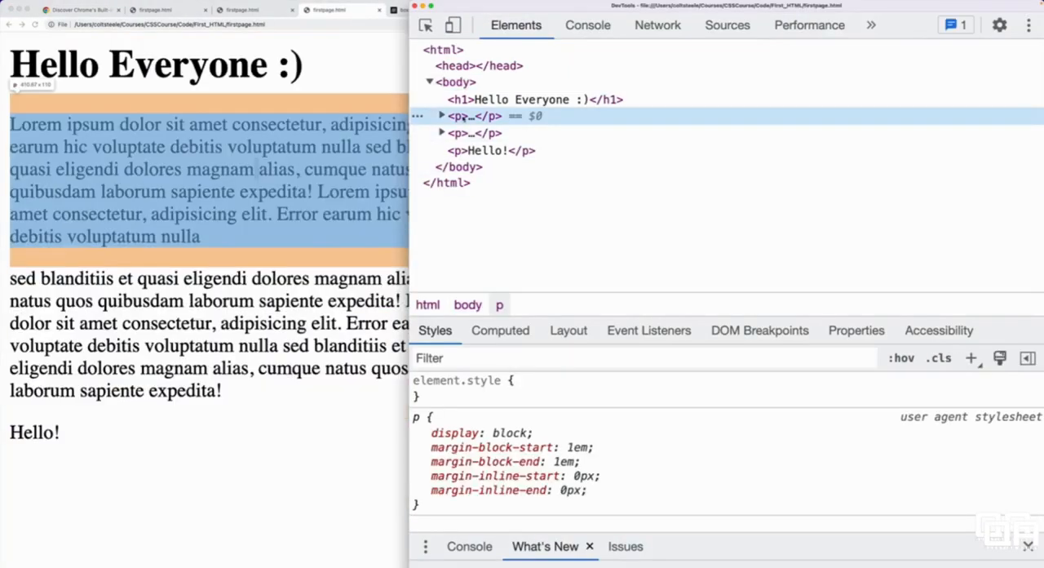
{"action": "left_click", "coordinate": [473, 132]}
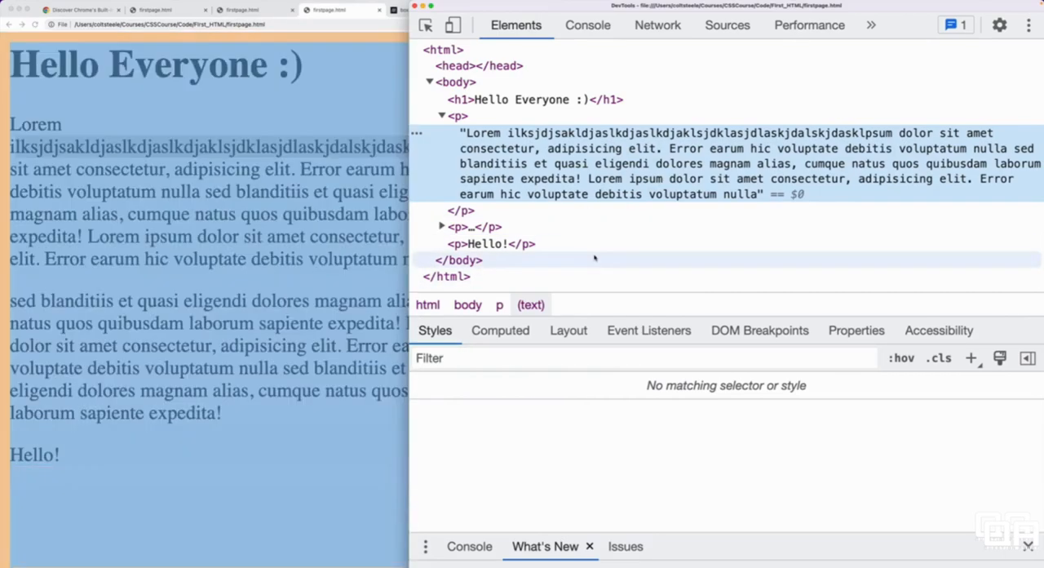
{"action": "left_click", "coordinate": [457, 114]}
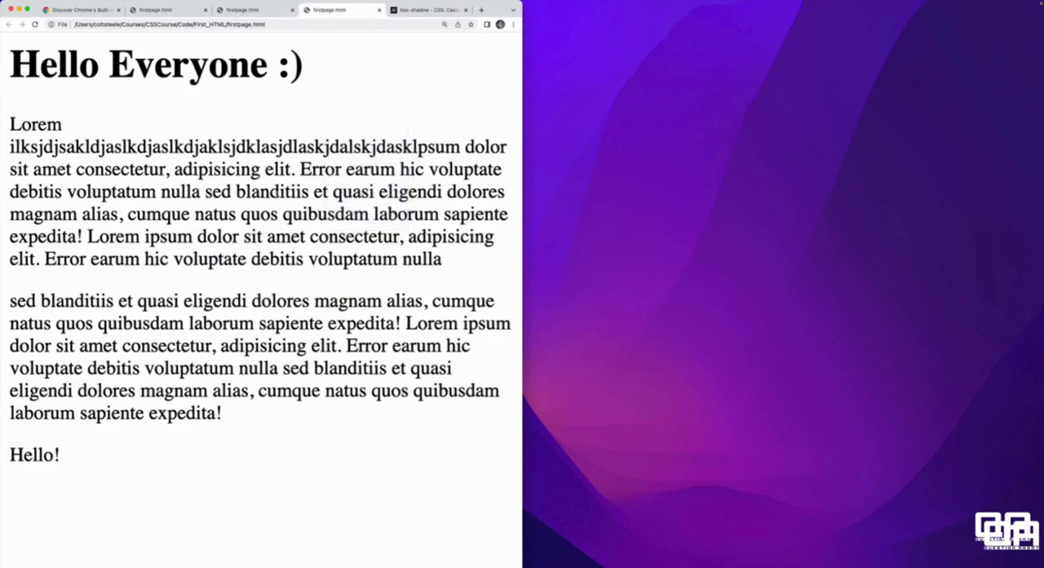
- Reopen DevTools via F12, inspect the edited first paragraph, and show the Dock side choices
{"action": "key", "text": "F12"}
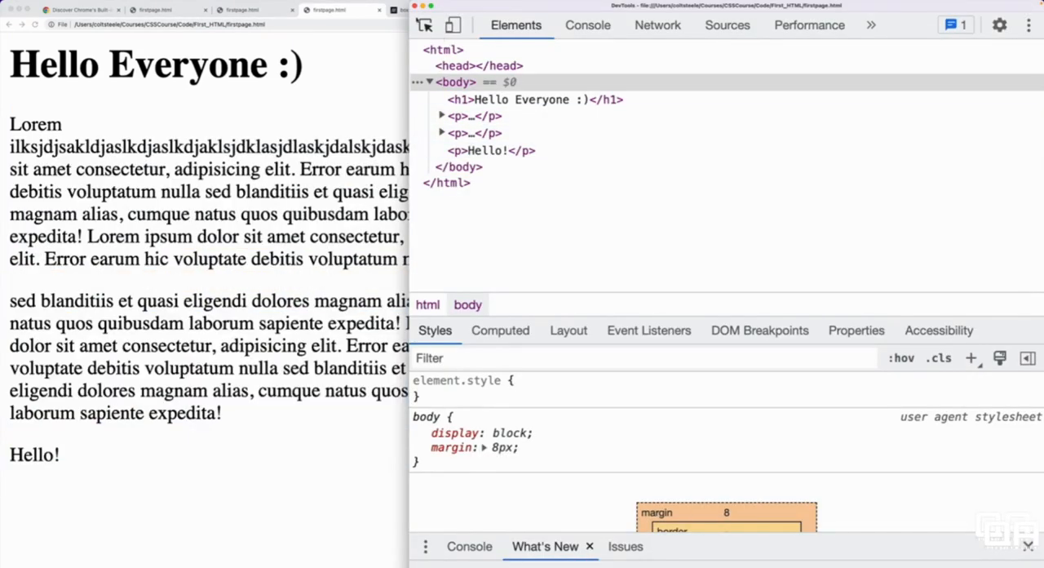
{"action": "right_click", "coordinate": [232, 147]}
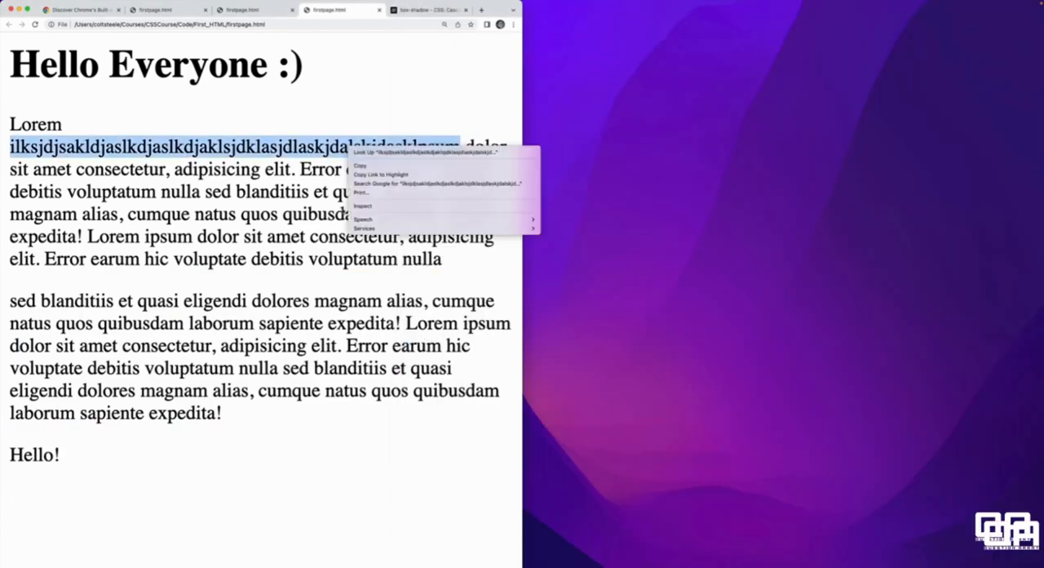
{"action": "left_click", "coordinate": [362, 205]}
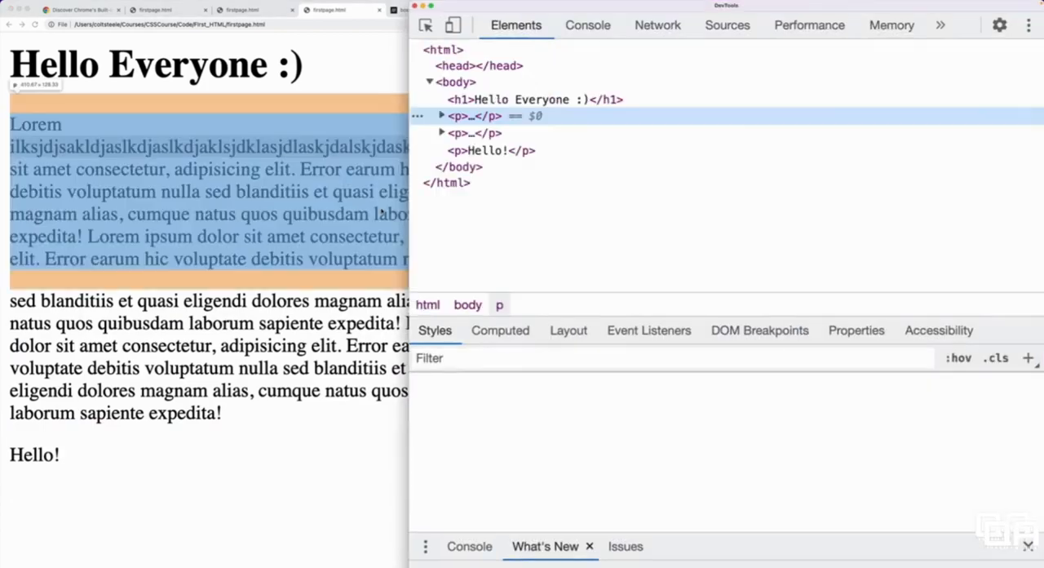
{"action": "left_click", "coordinate": [1028, 25]}
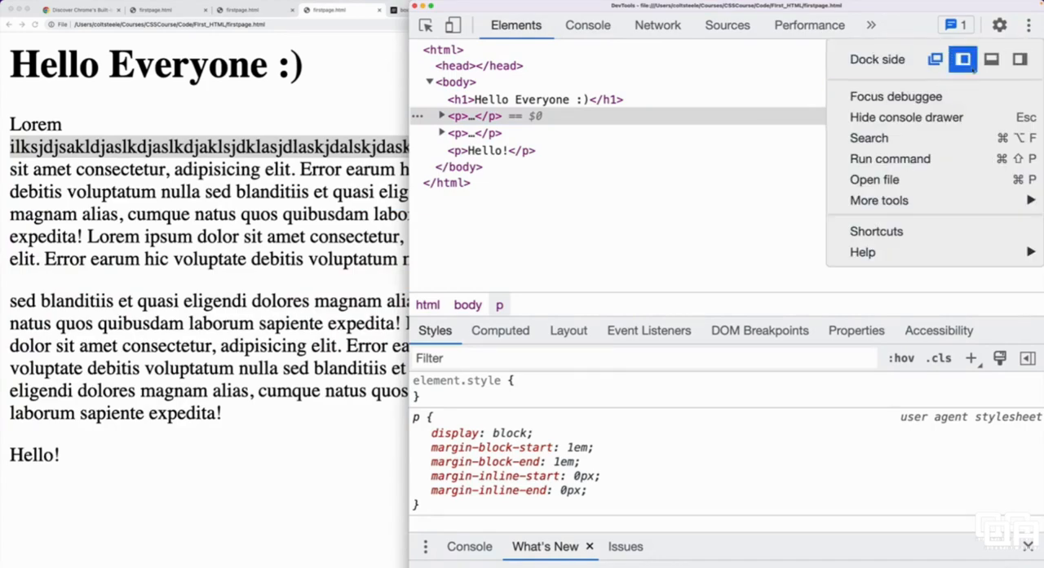